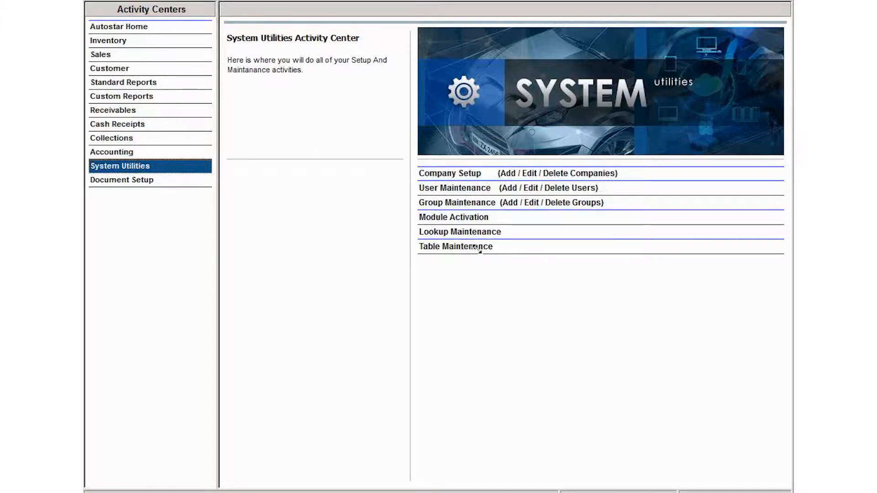
- From Table Maintenance, begin adding a new blank Credit Life rate set
click(454, 246)
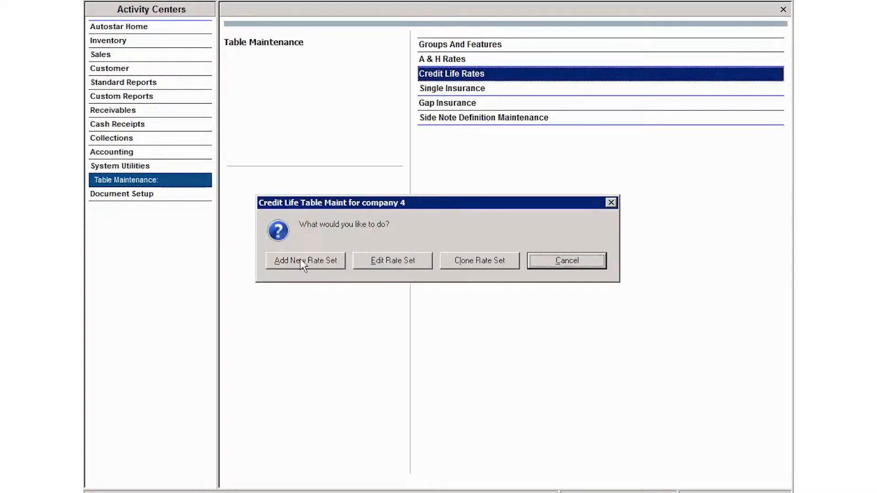
click(305, 260)
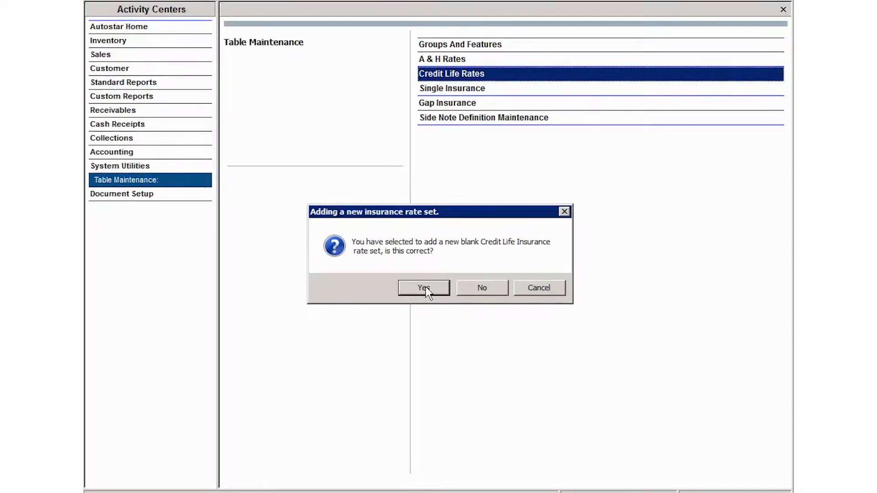
- Confirm the blank rate set, describe it 'Credit Life Joint Single', and set state TX - TEXAS
click(423, 288)
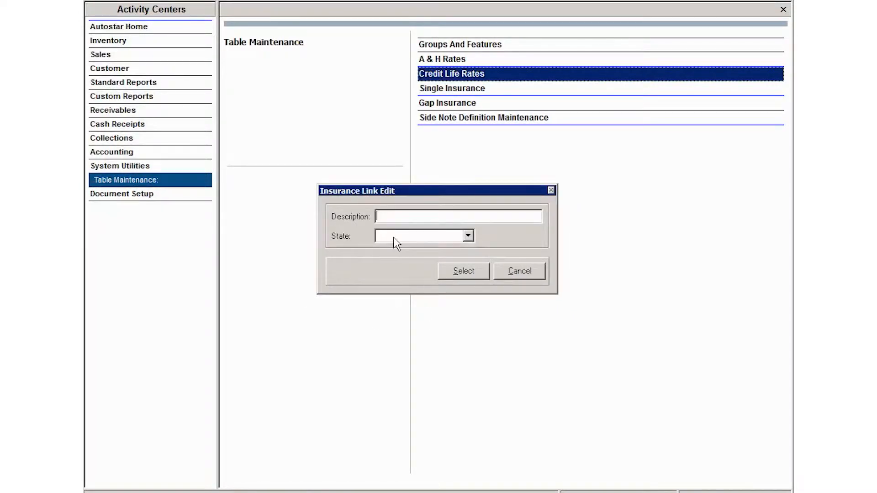
text(5)
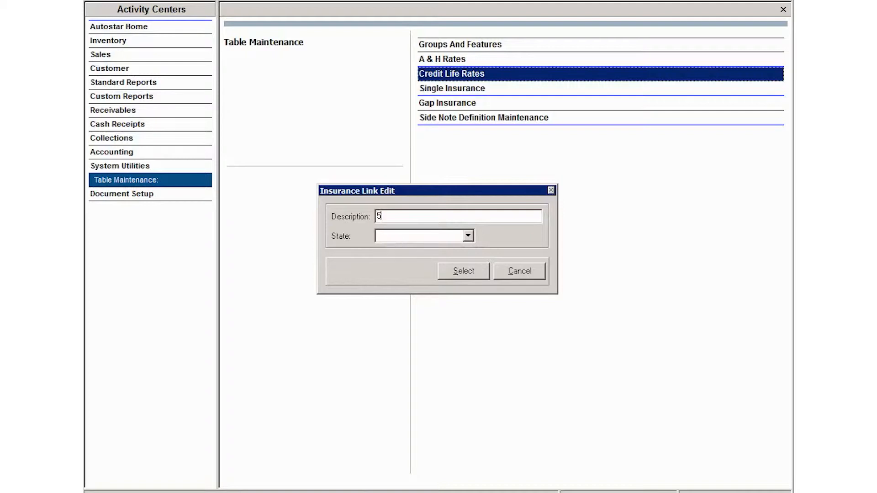
text(Credot)
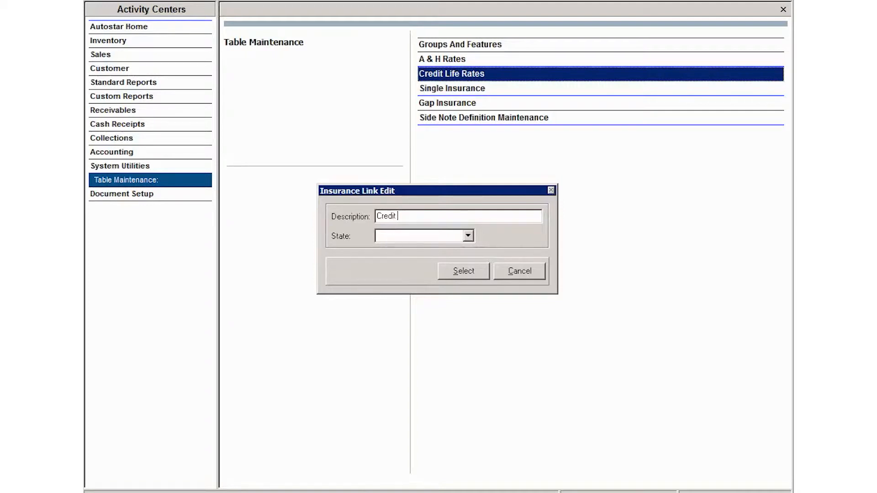
text(Life)
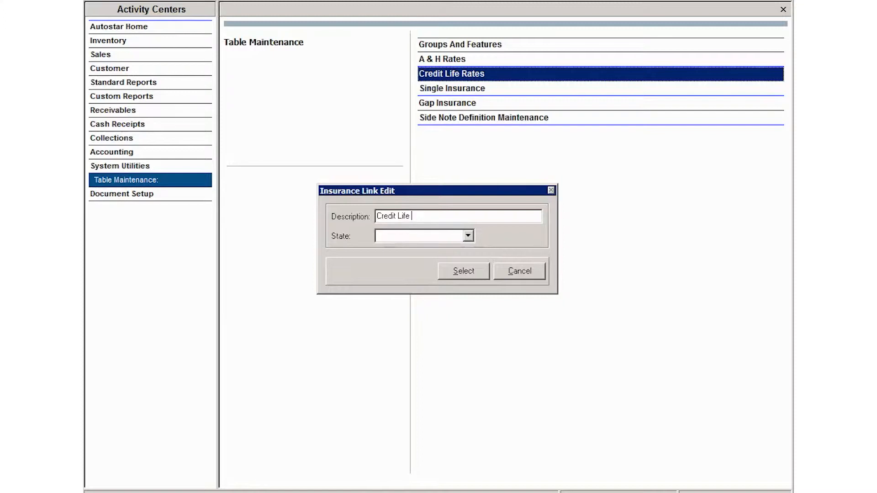
text(Joint)
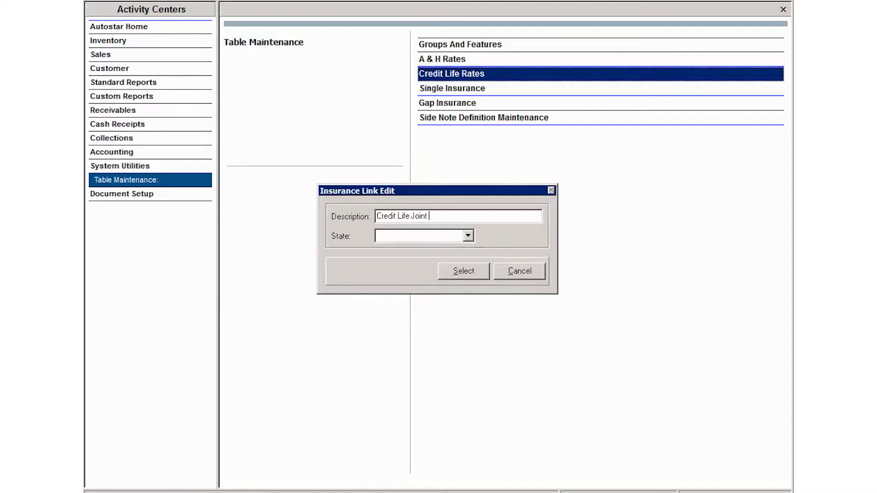
text(Single)
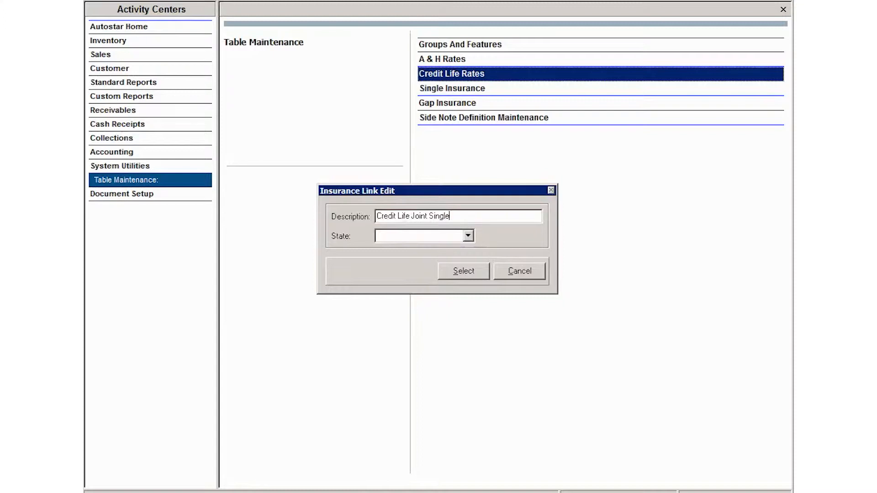
click(468, 236)
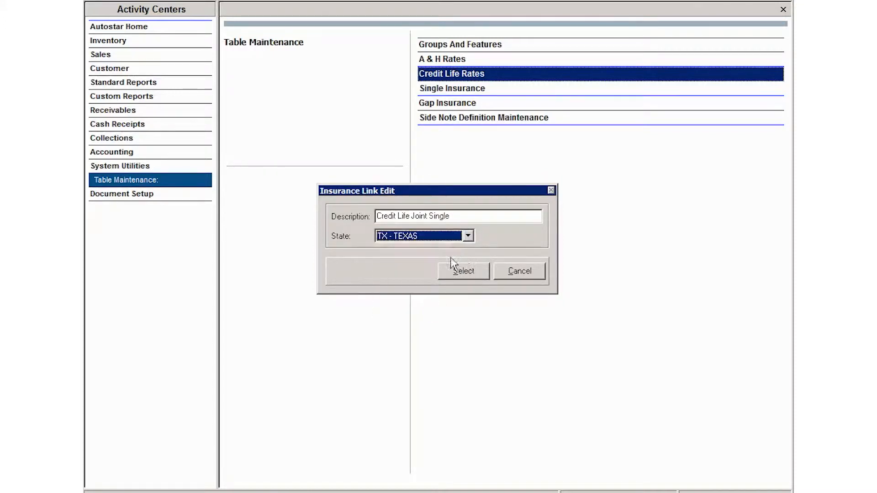
- Accept the rate set details and start a new rate row for 52 months
click(464, 271)
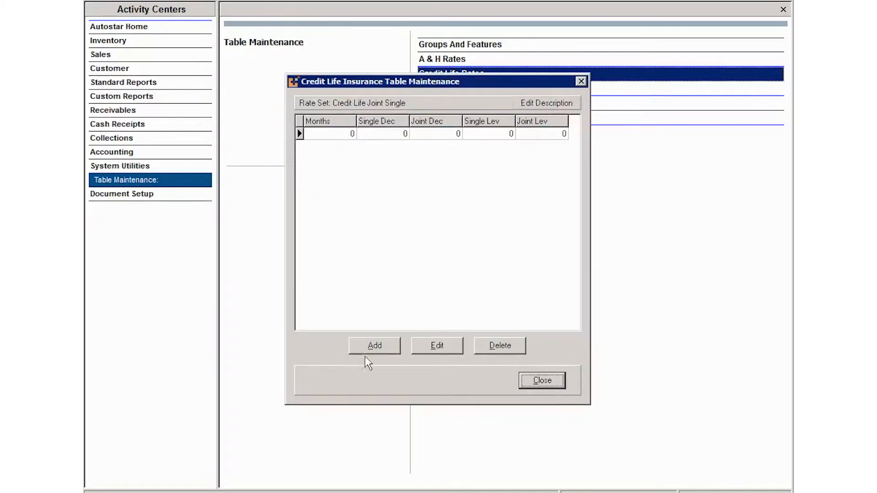
click(374, 346)
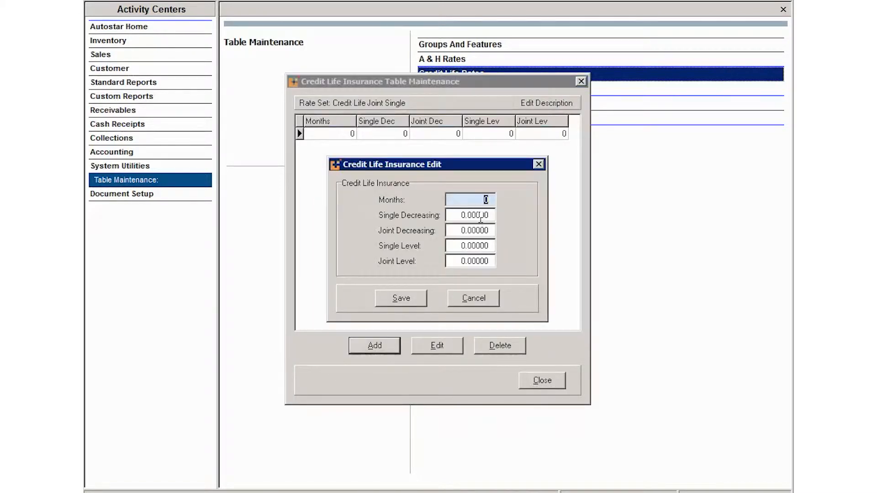
text(52)
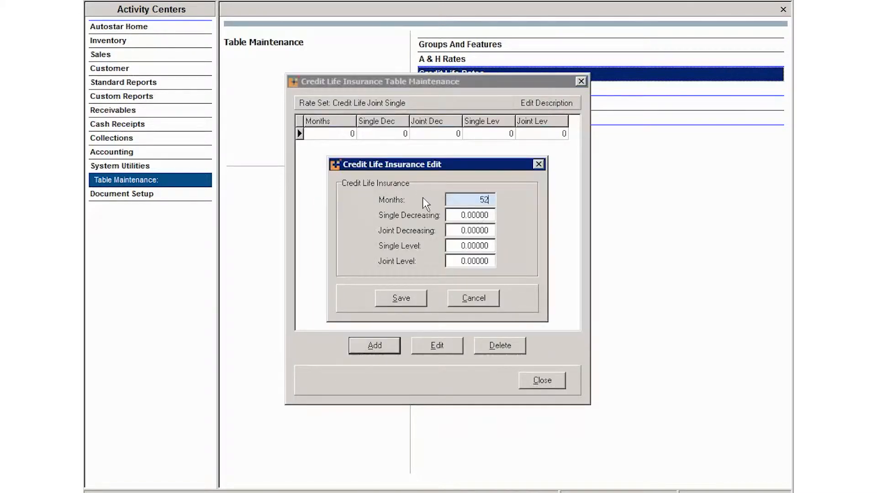
key(Tab)
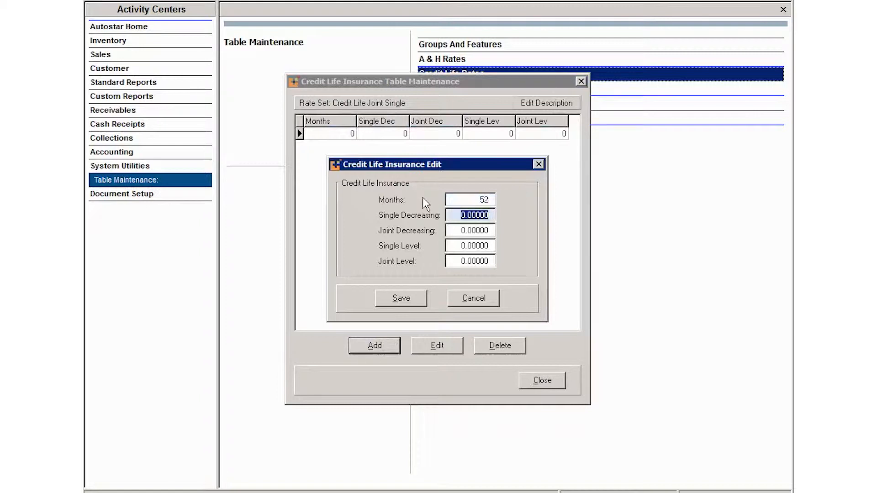
- Enter rates 1.2829, 1.9217, 2.2461 and 3.6016 for the 52-month row and save
text(1.28929)
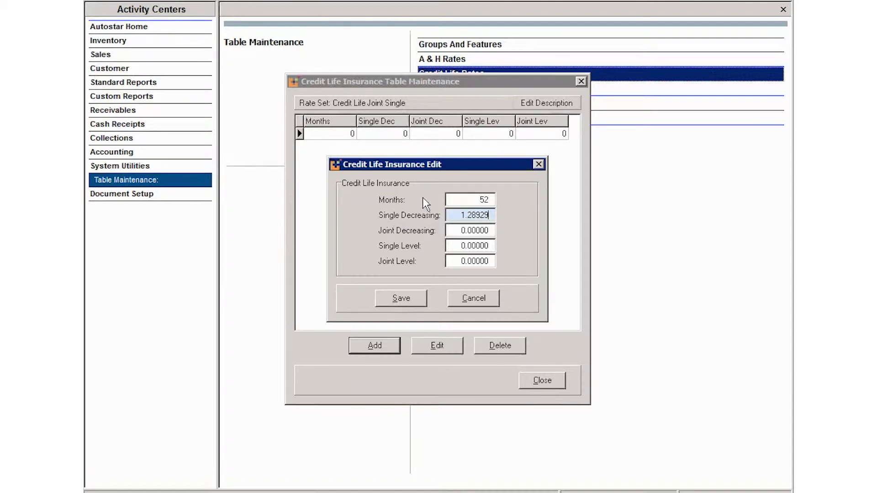
key(BackSpace)
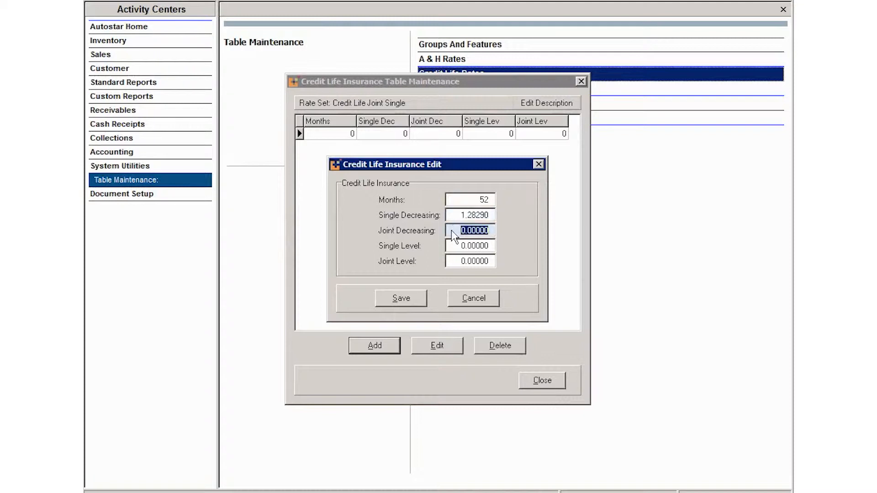
text(1)
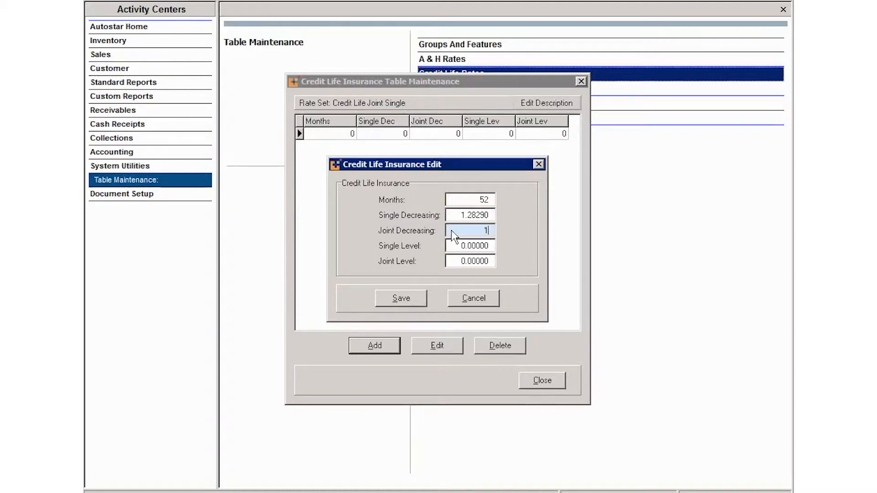
text(.92170)
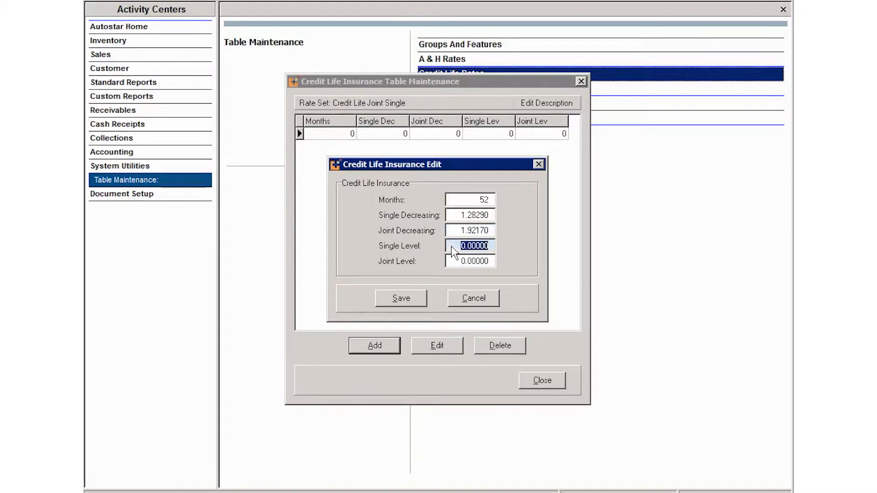
key(Delete)
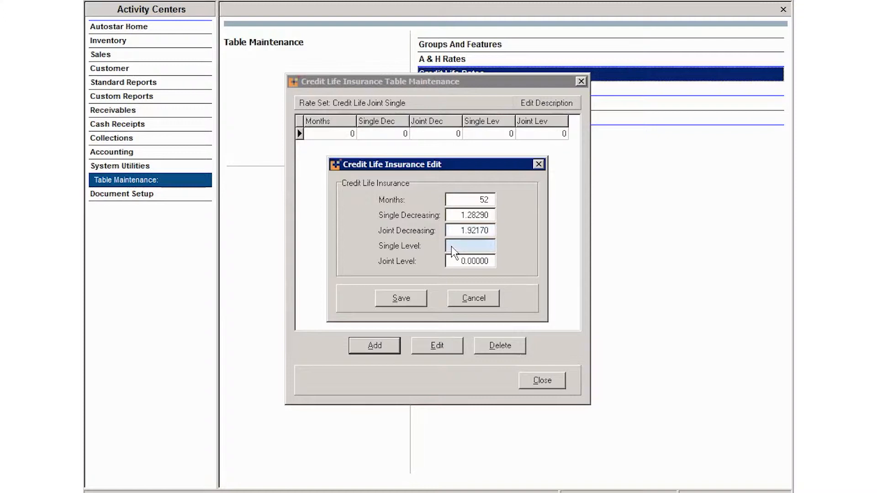
text(2.24)
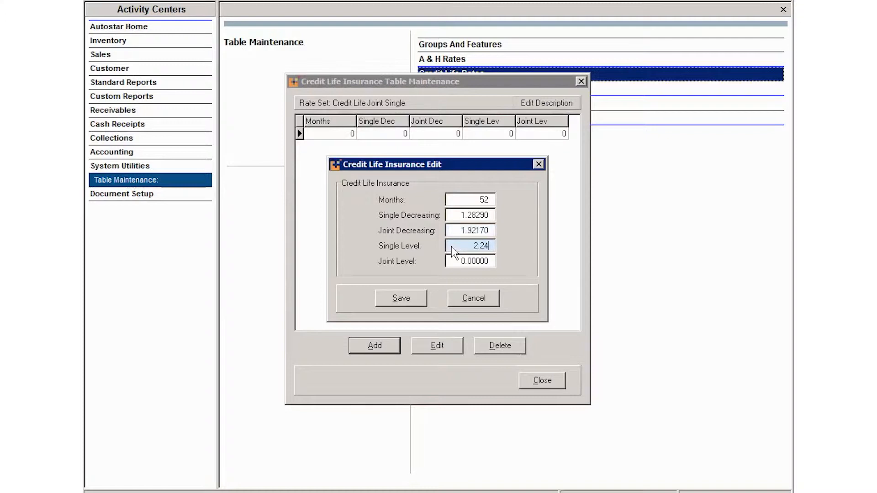
click(470, 261)
text(3.6016)
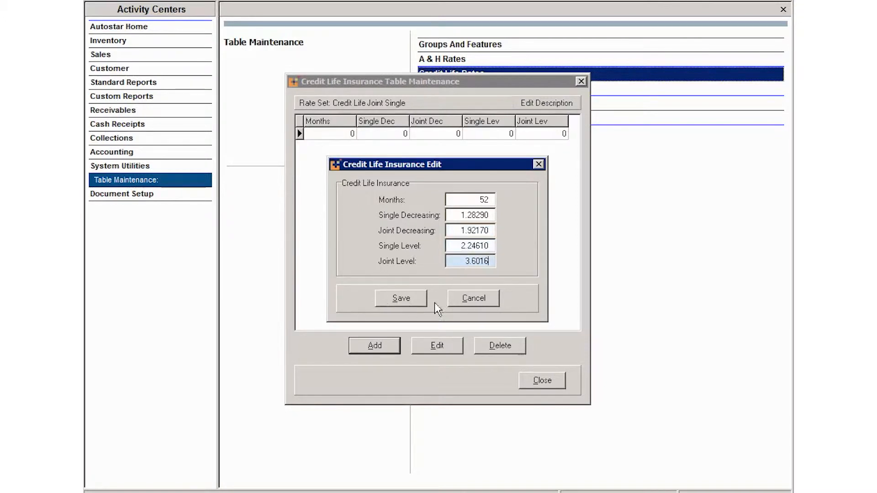
click(400, 298)
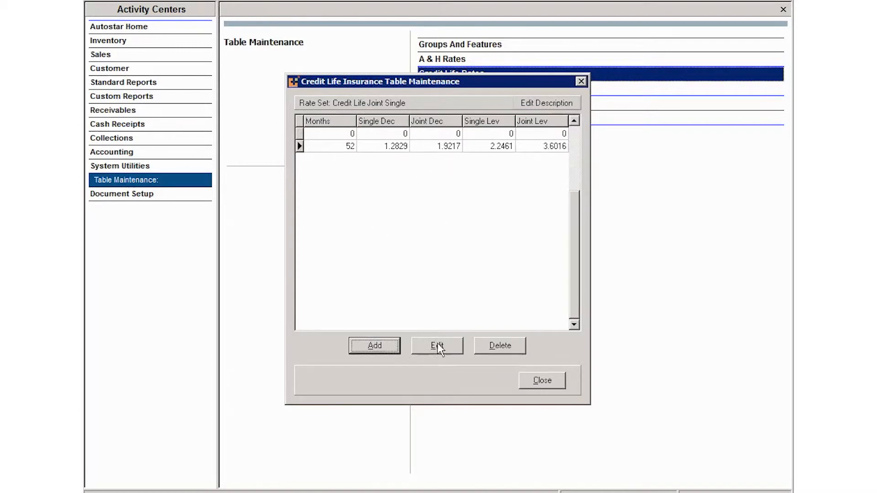
- Close the Credit Life Insurance Table Maintenance window
click(540, 381)
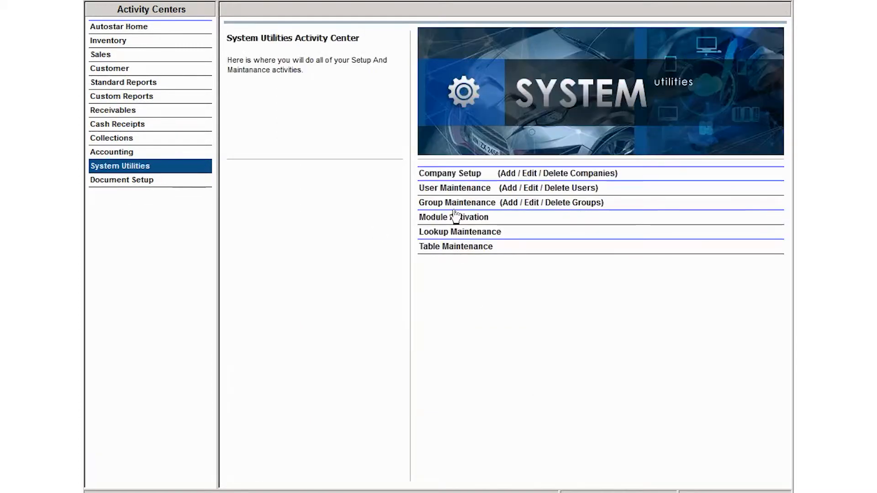
mouse_move(473, 256)
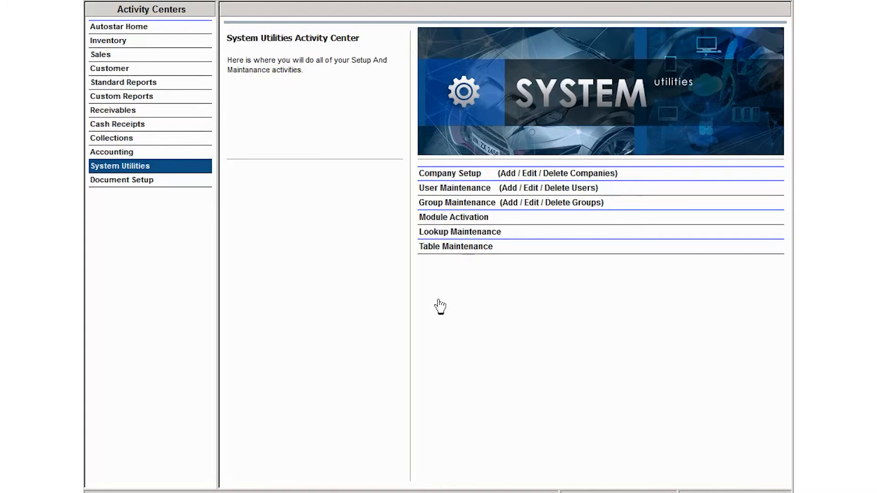
mouse_move(351, 117)
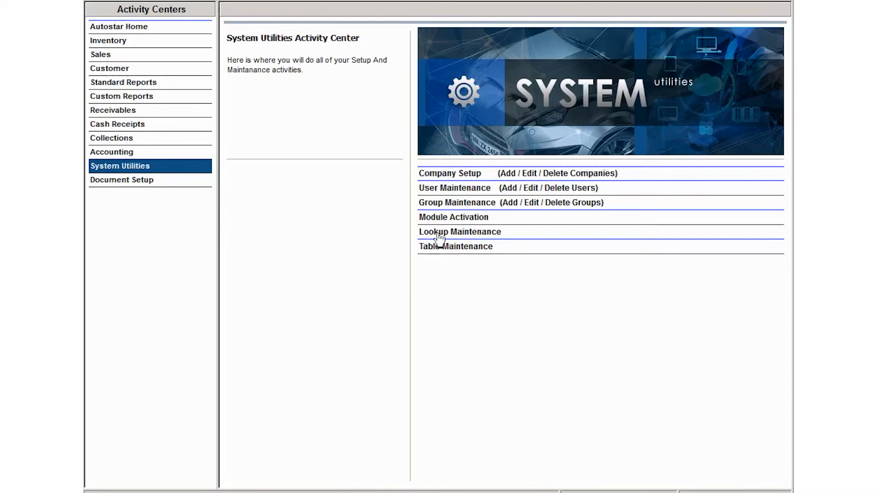
- Reopen Table Maintenance from the System Utilities Activity Center
click(455, 246)
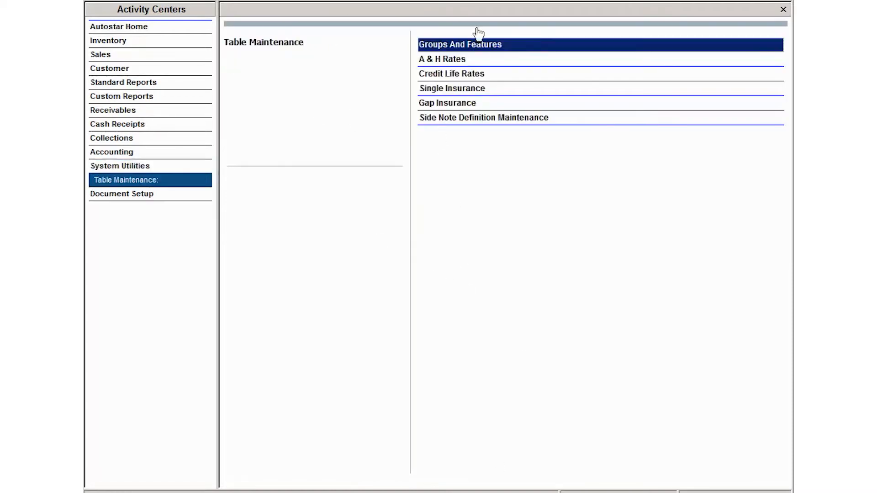
mouse_move(459, 76)
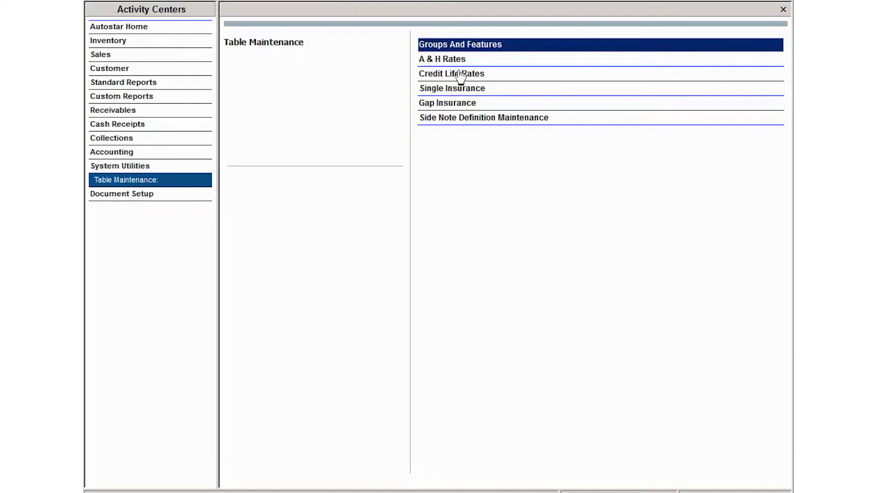
mouse_move(504, 95)
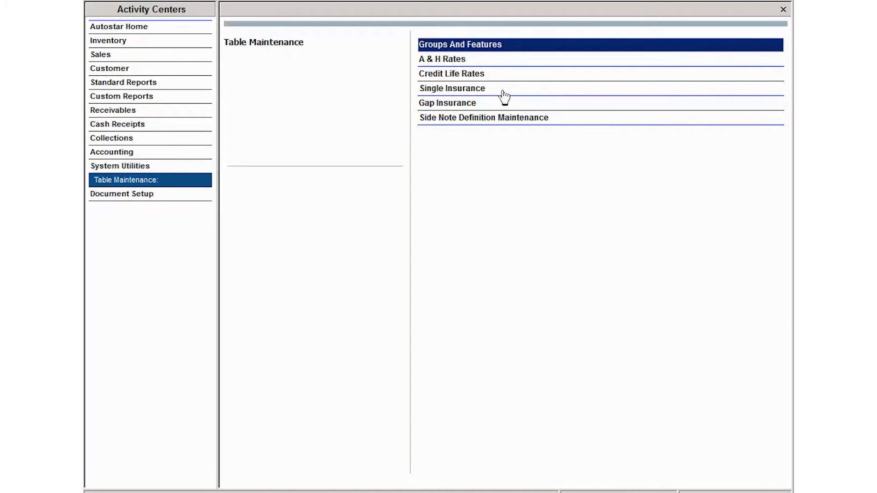
mouse_move(387, 34)
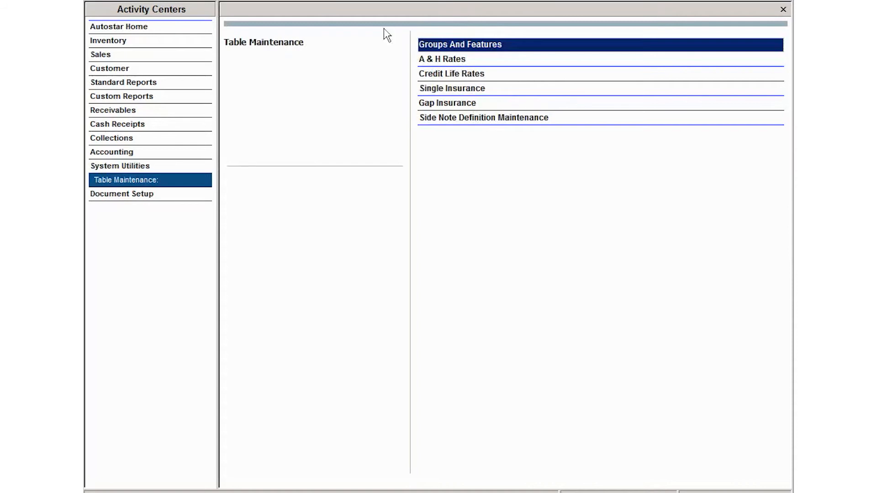